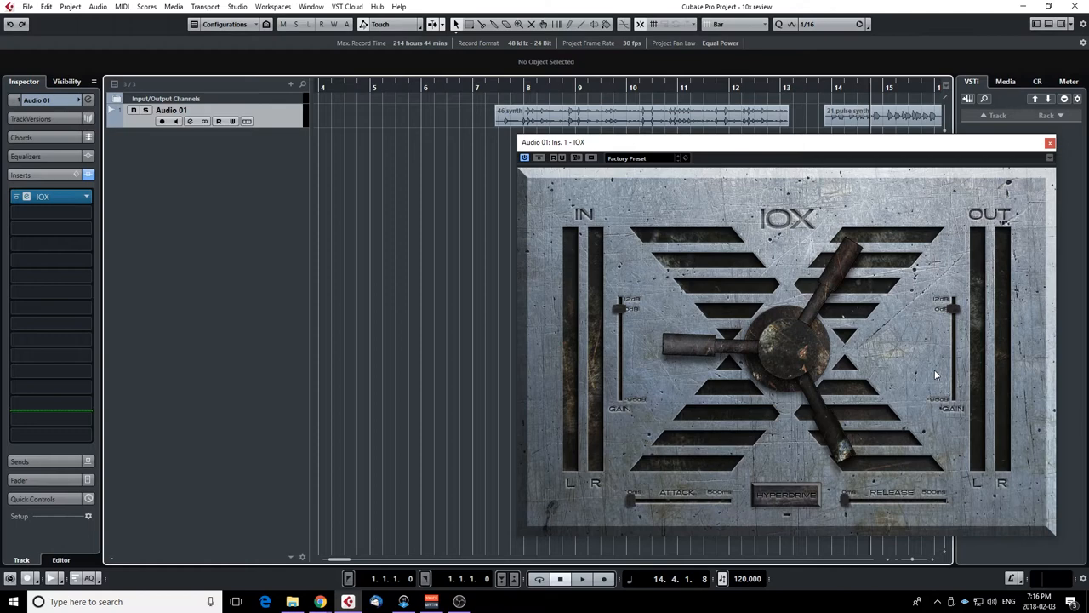
mouse_move(853, 324)
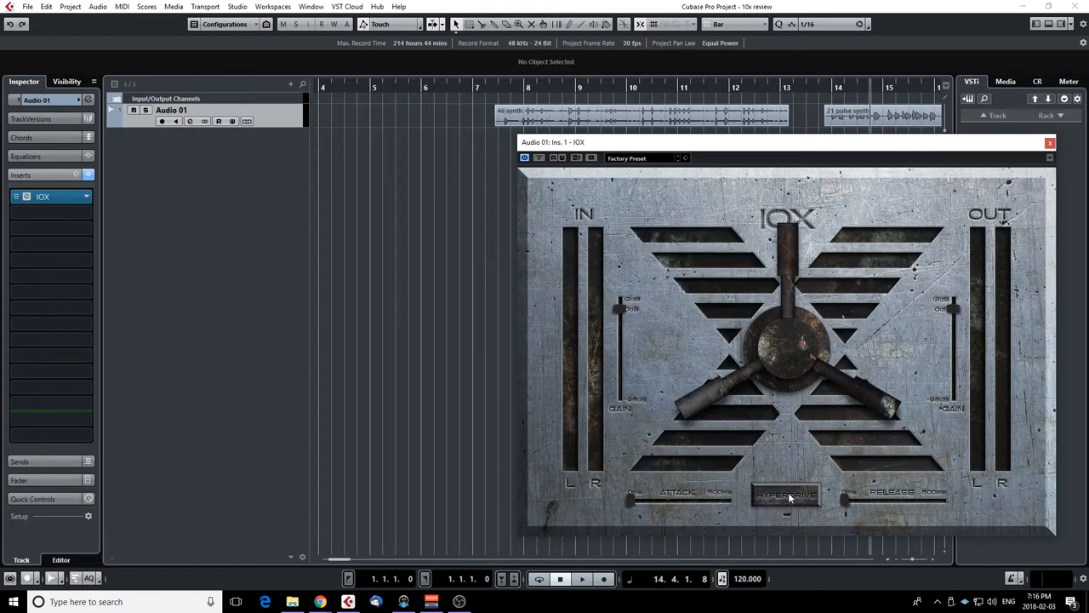
mouse_move(820, 494)
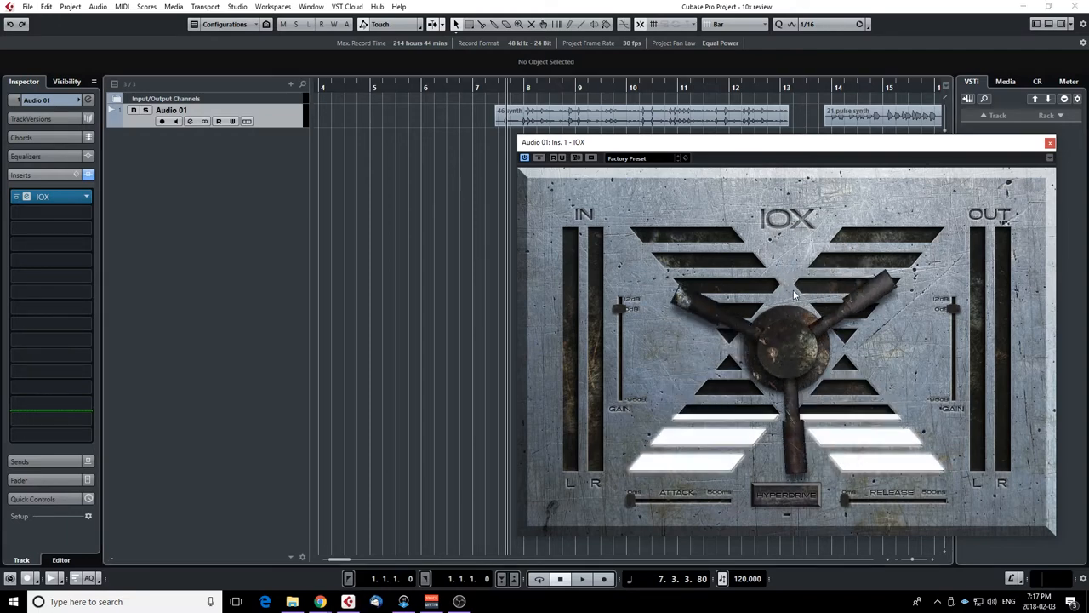
Stop auditioning the stereo track through the IOX imager.
click(582, 580)
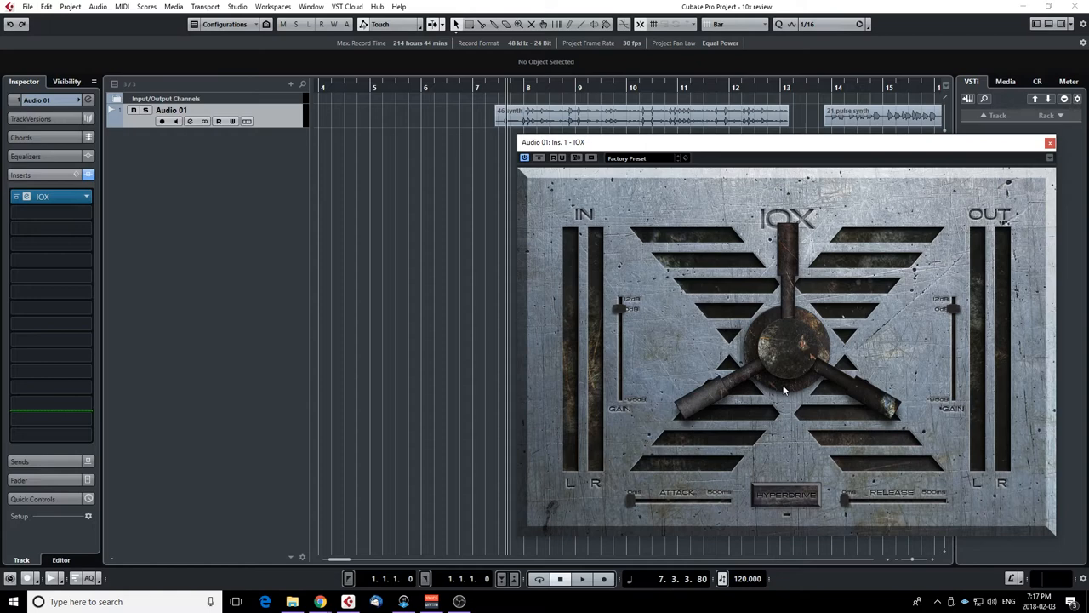
mouse_move(830, 315)
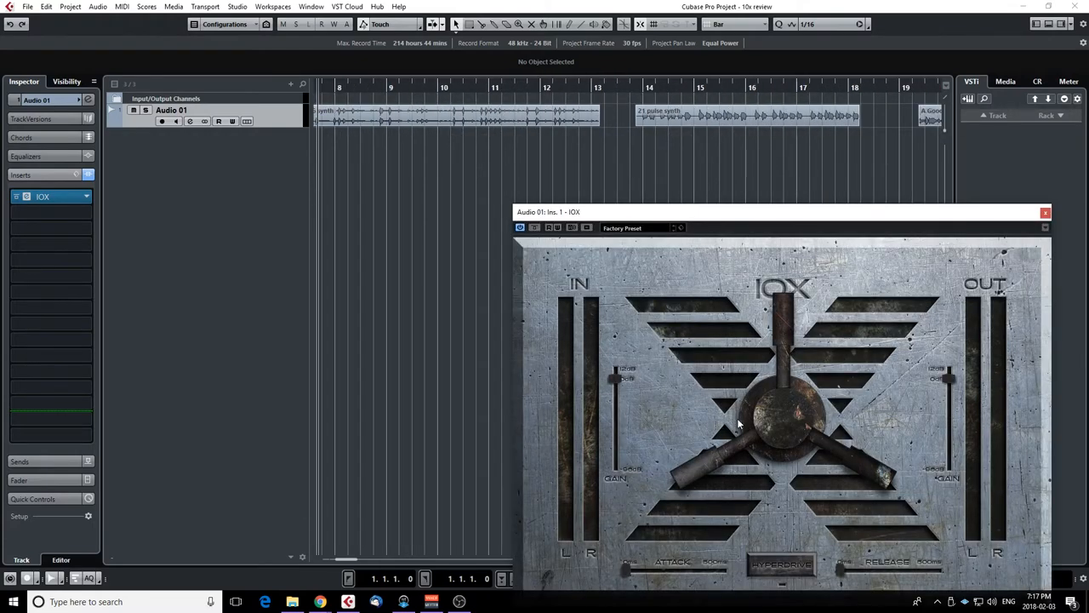
mouse_move(654, 143)
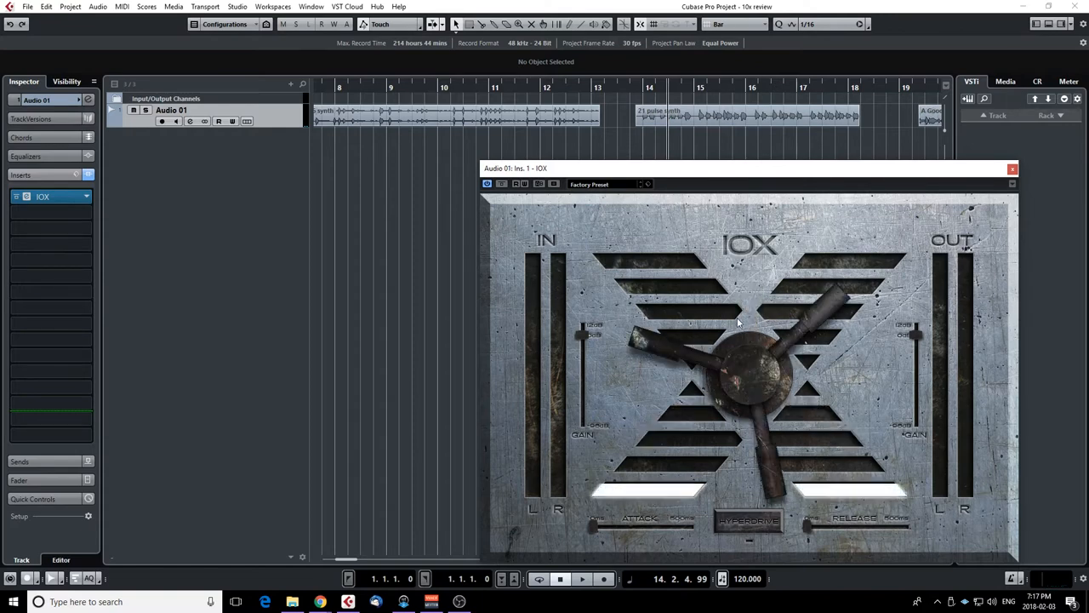
Change the IOX stereo width via the central handle and switch its imaging mode.
drag(738, 322, 758, 357)
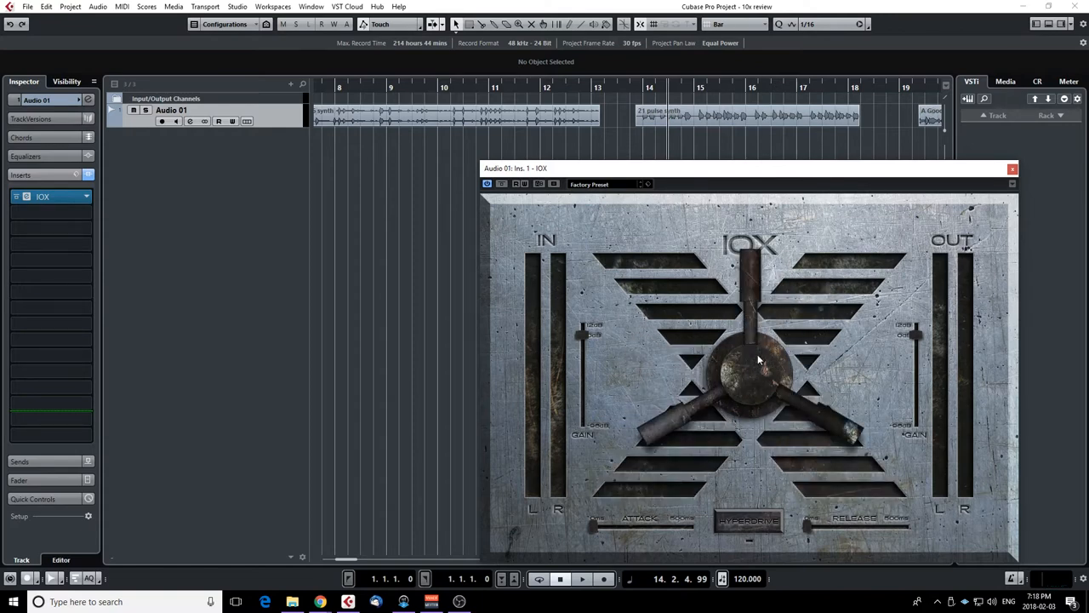
click(582, 582)
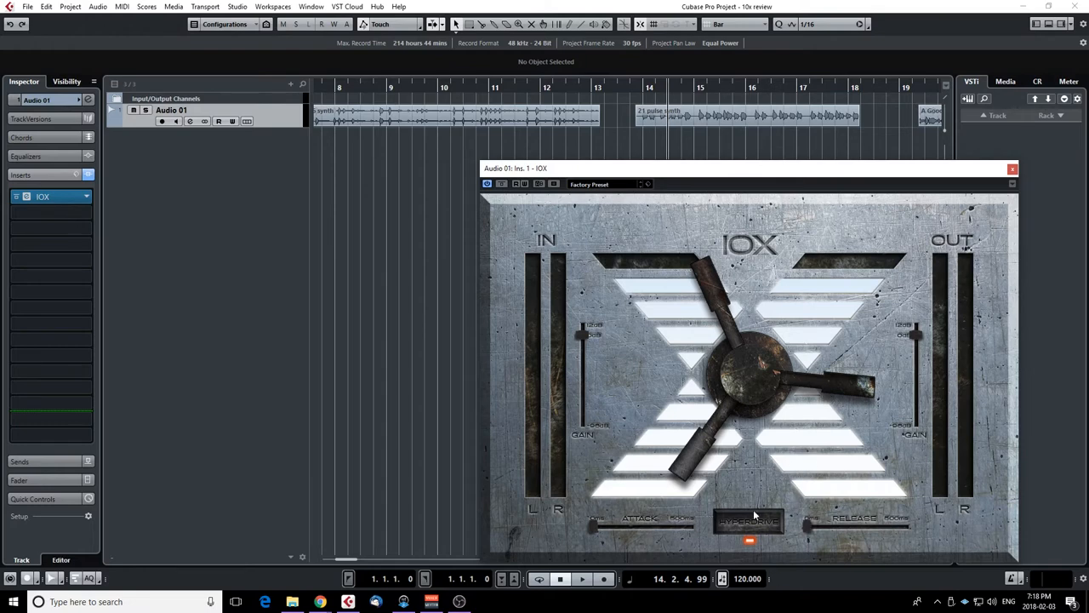
Switch IOX mode, adjust Attack and Release while auditioning, then return to the earlier mode.
click(583, 578)
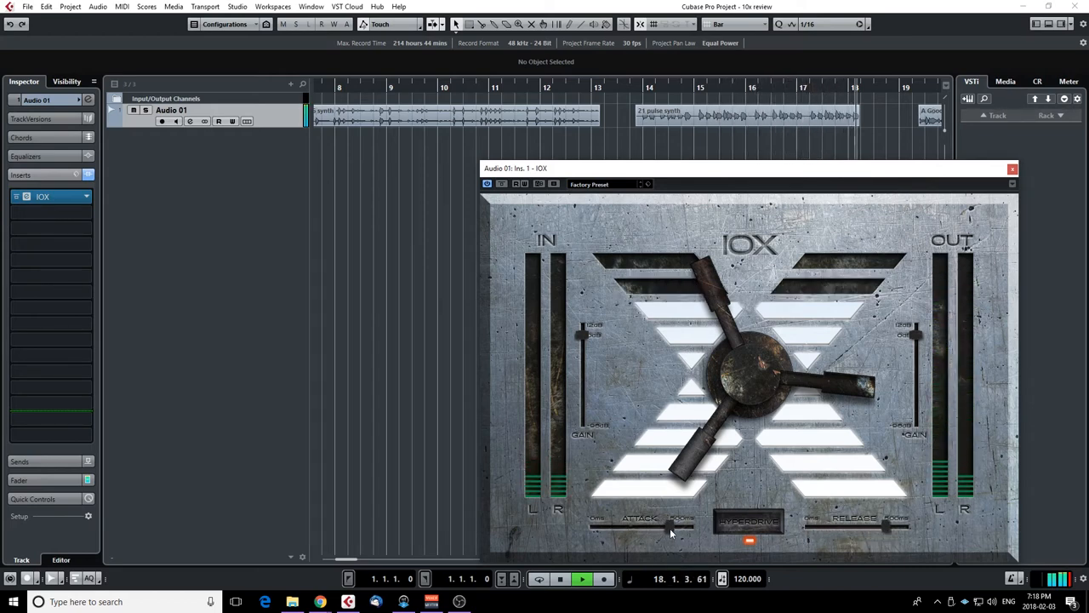
click(581, 585)
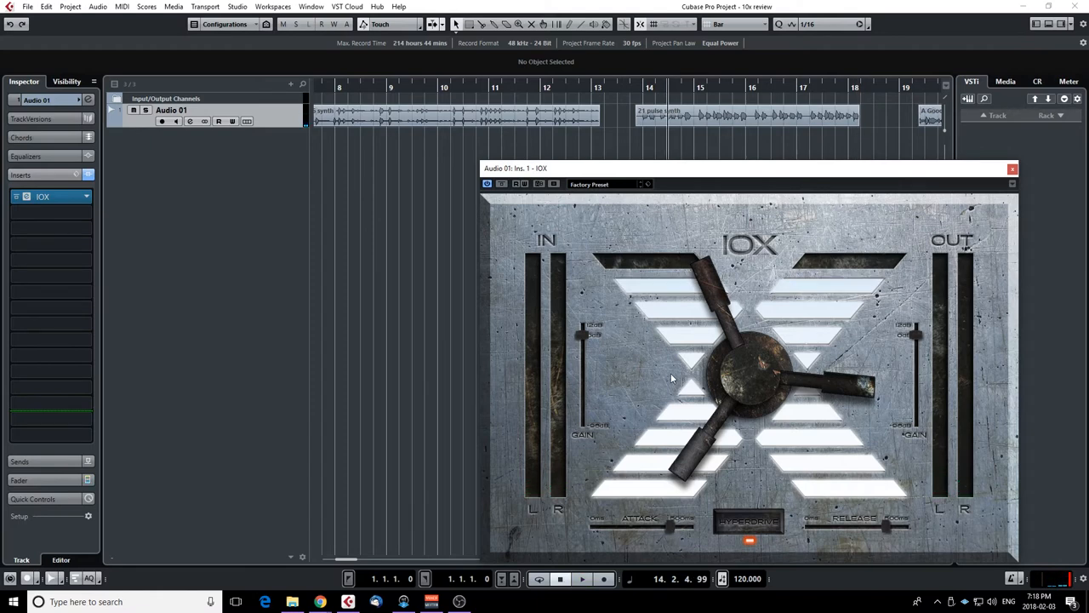
mouse_move(677, 361)
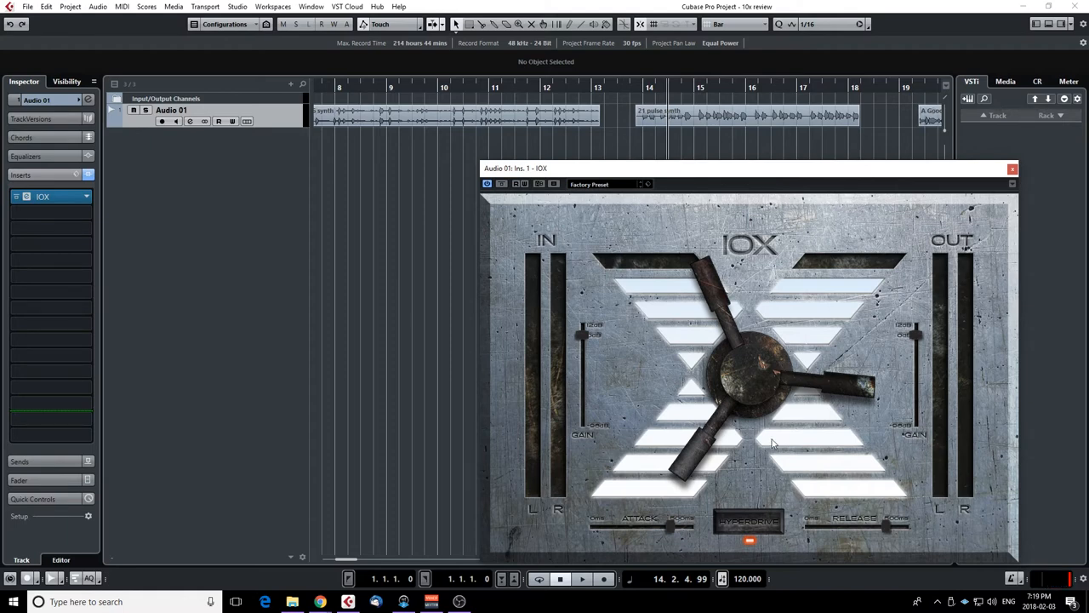
mouse_move(667, 530)
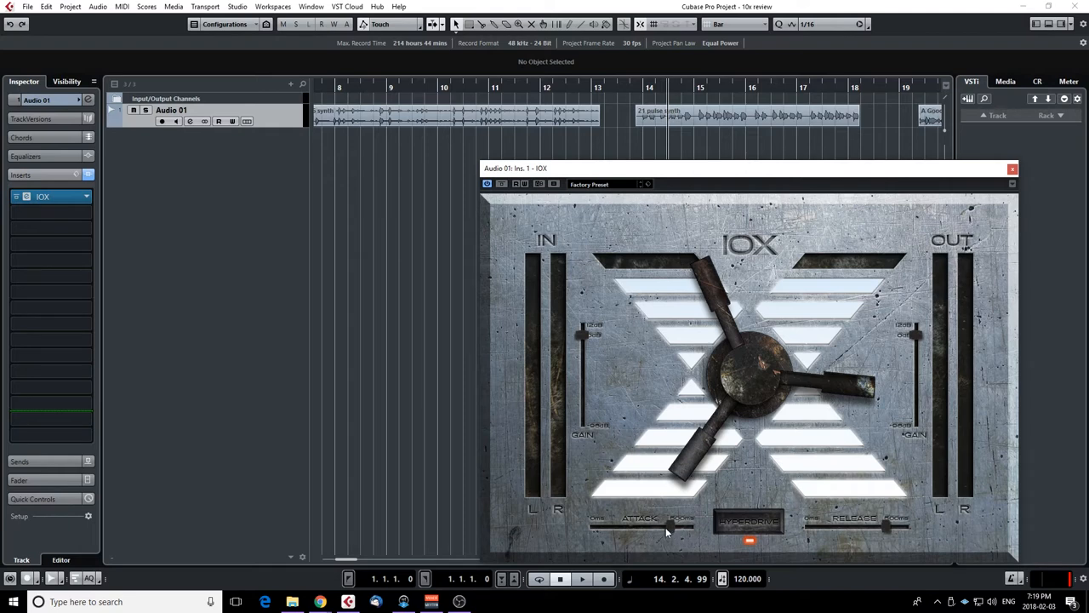
click(582, 582)
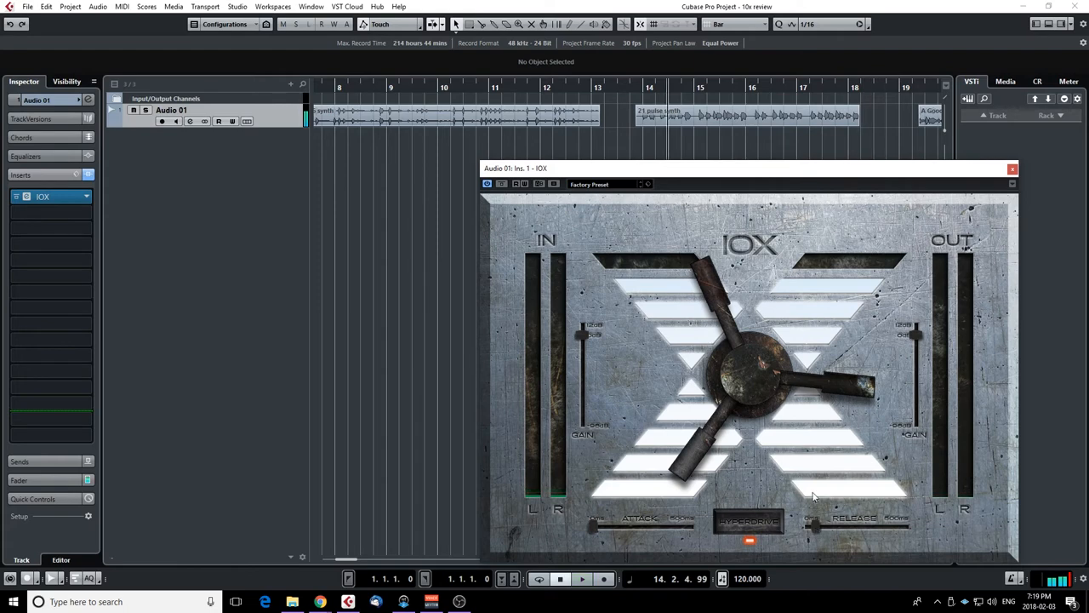
click(579, 579)
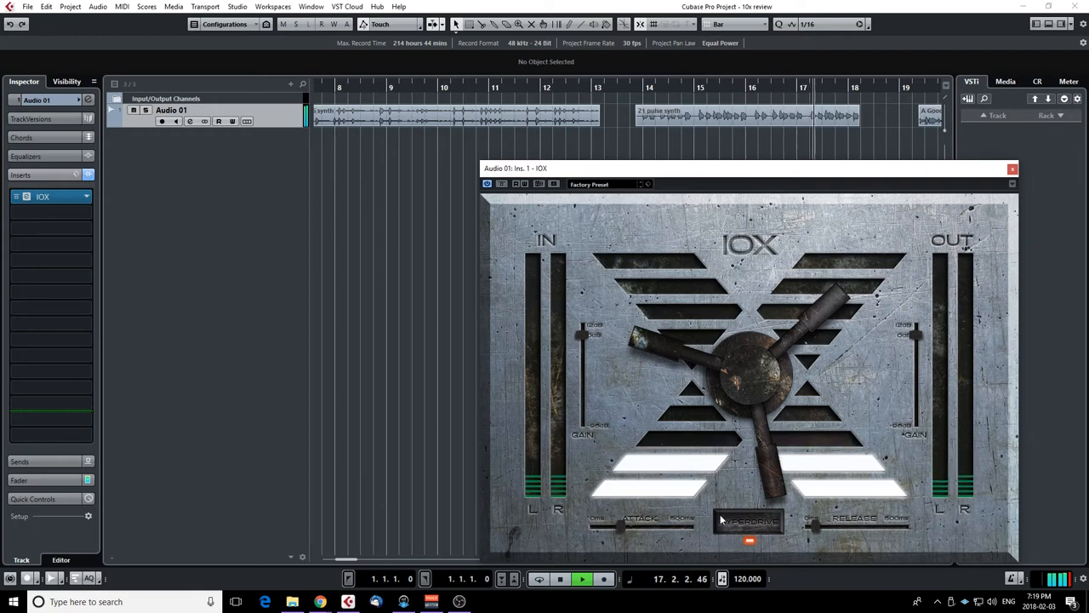
click(559, 580)
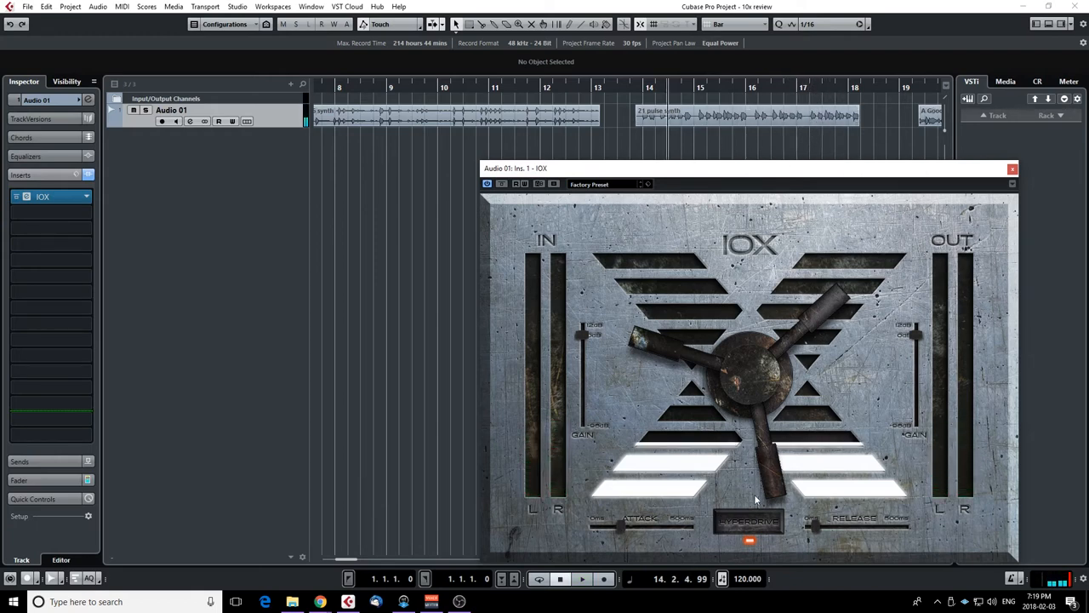
Move to the later clips, set a new IOX width and audition the clip through it.
scroll(right, 3)
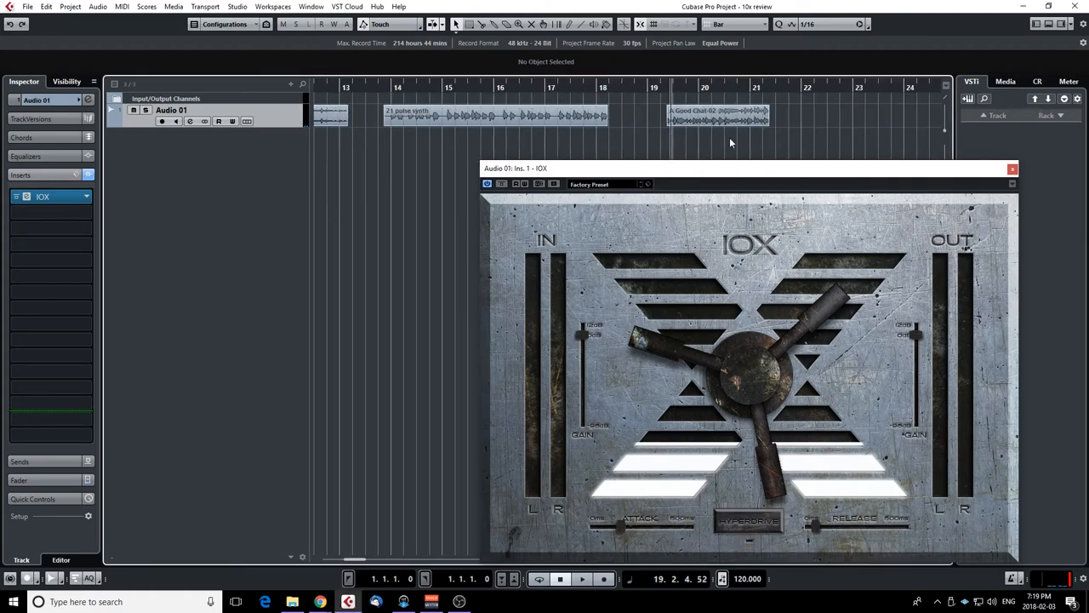
mouse_move(812, 534)
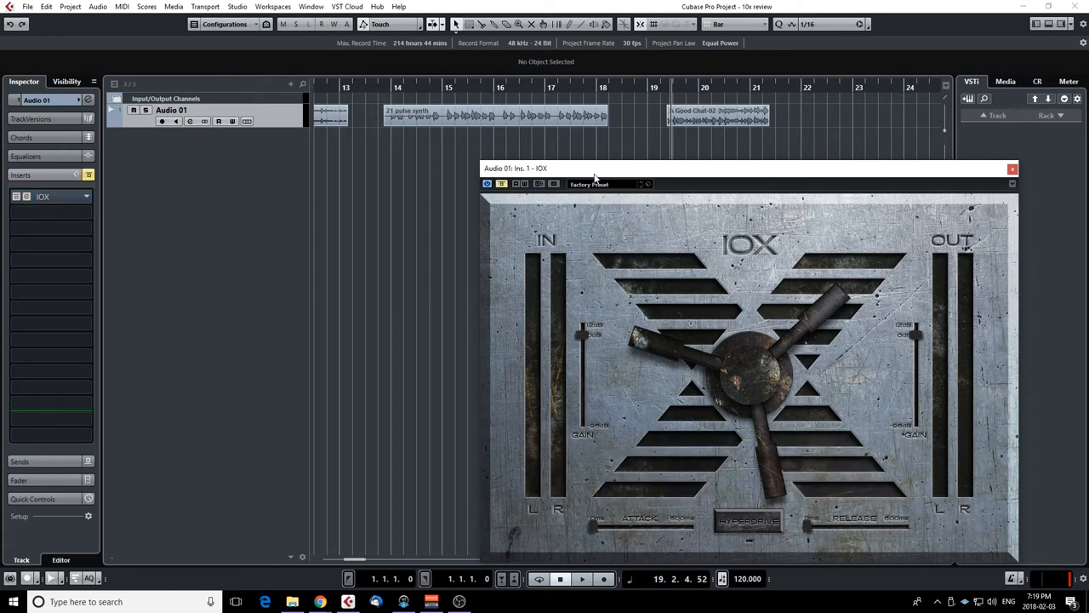
click(582, 586)
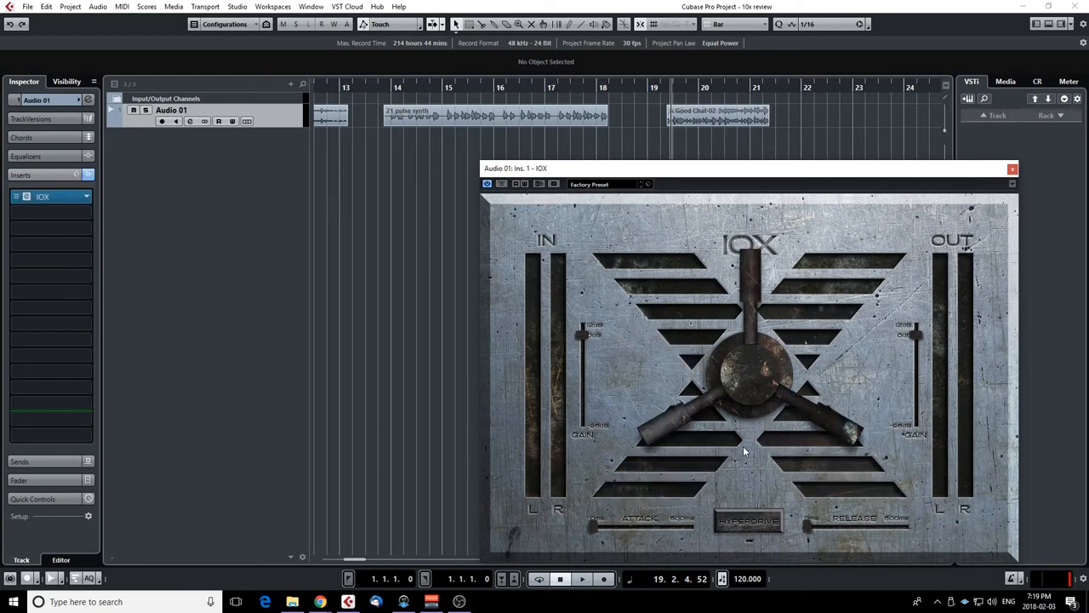
click(562, 579)
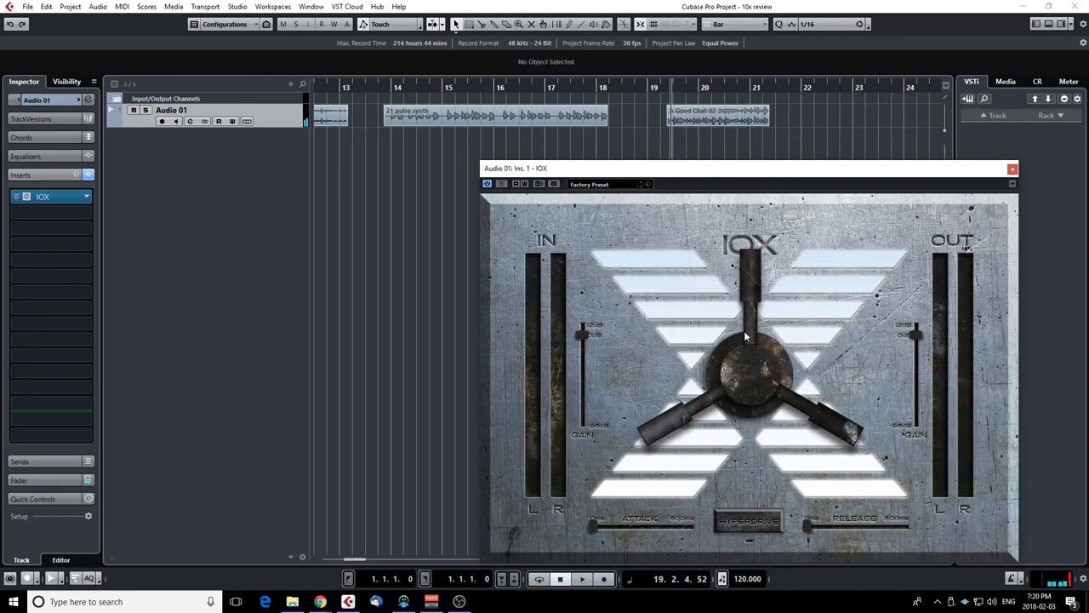
drag(745, 337, 730, 417)
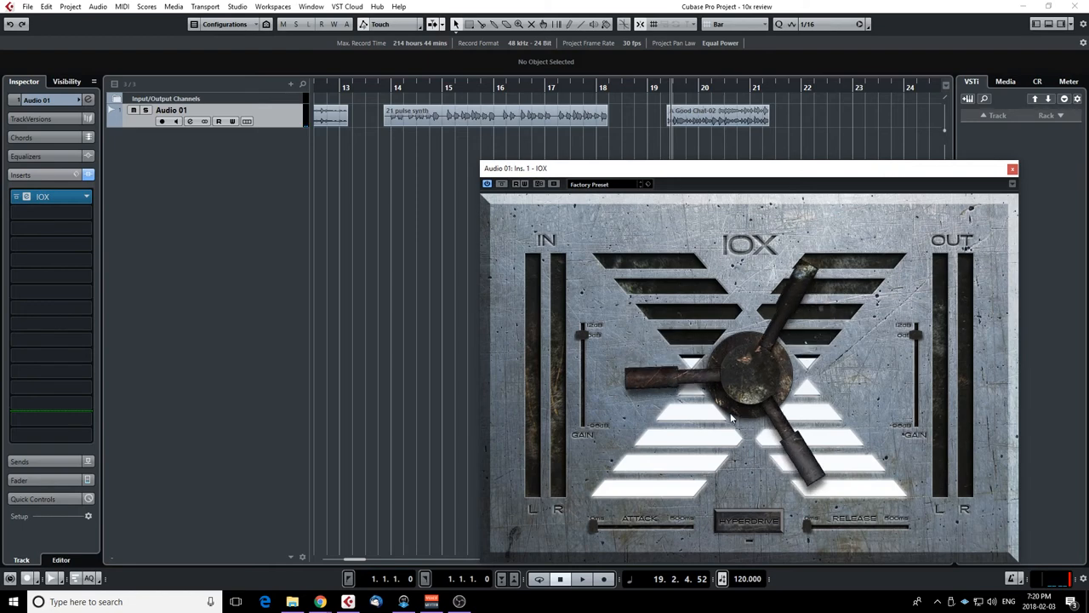
mouse_move(762, 374)
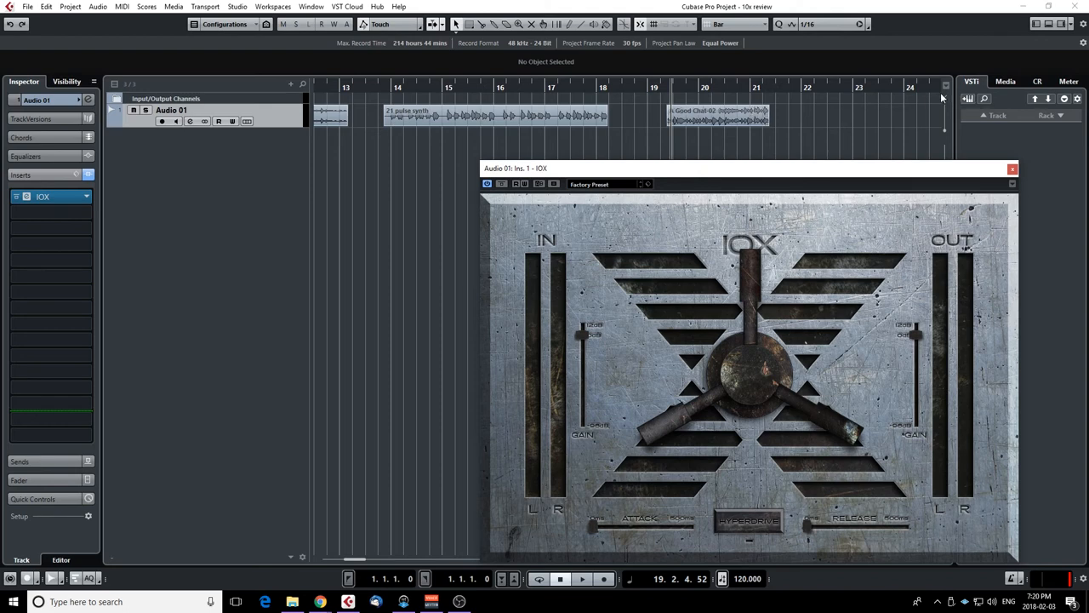
mouse_move(819, 348)
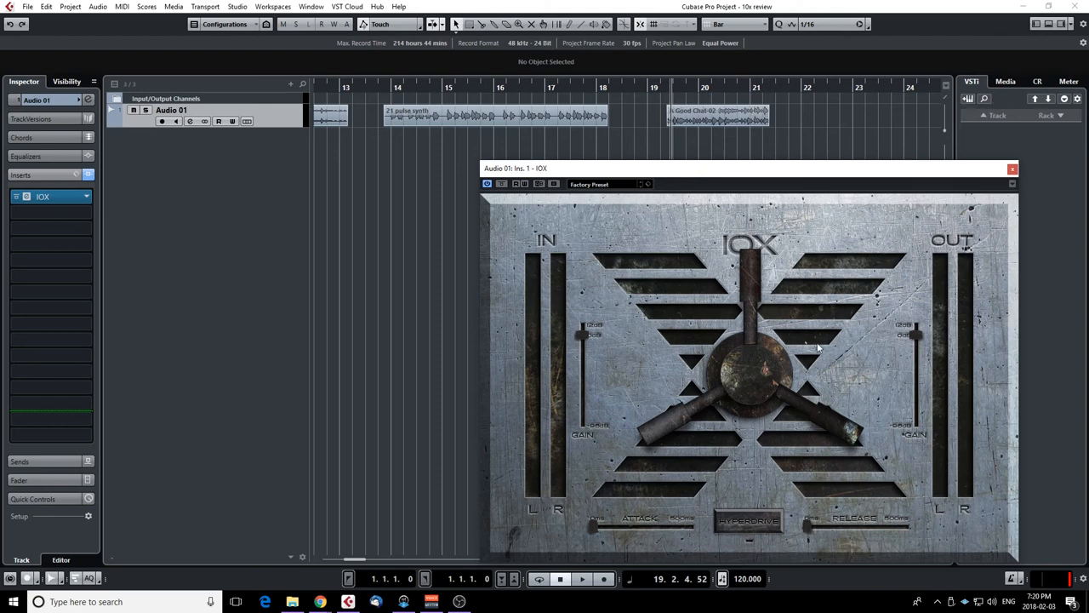
mouse_move(748, 378)
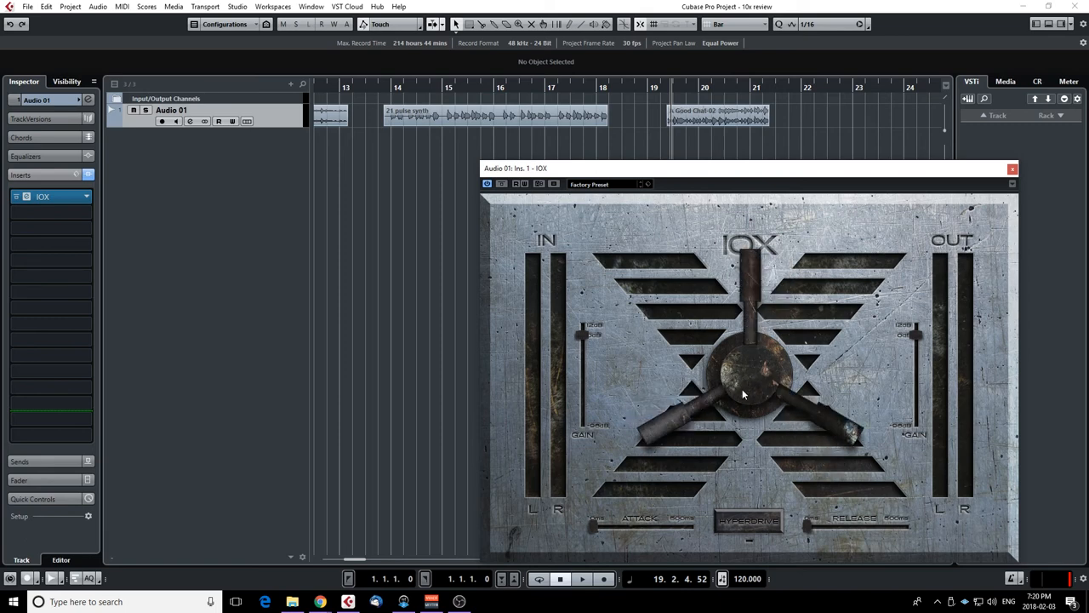
click(578, 585)
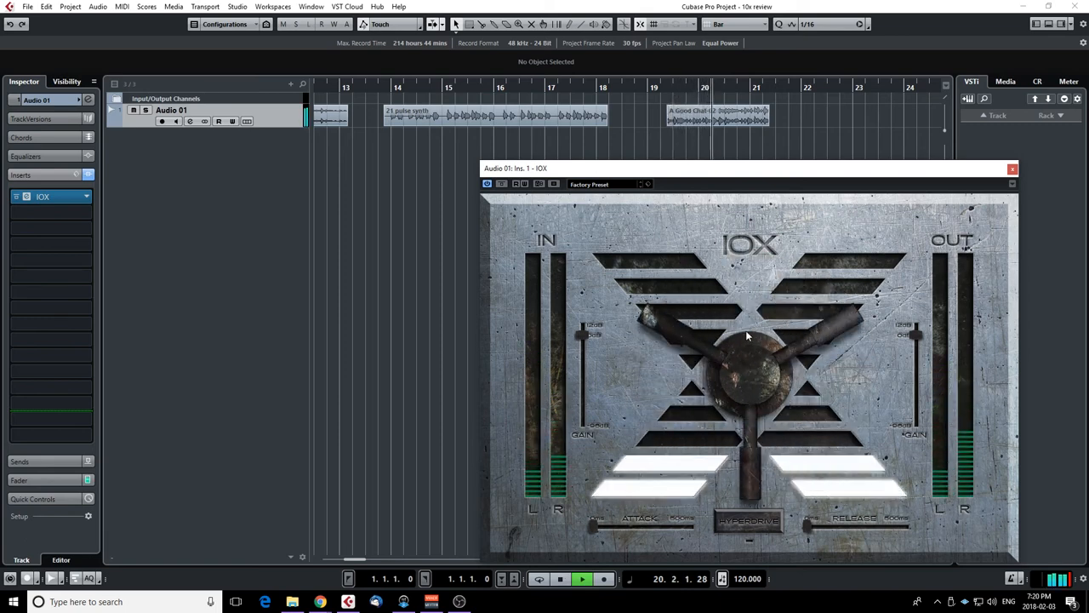